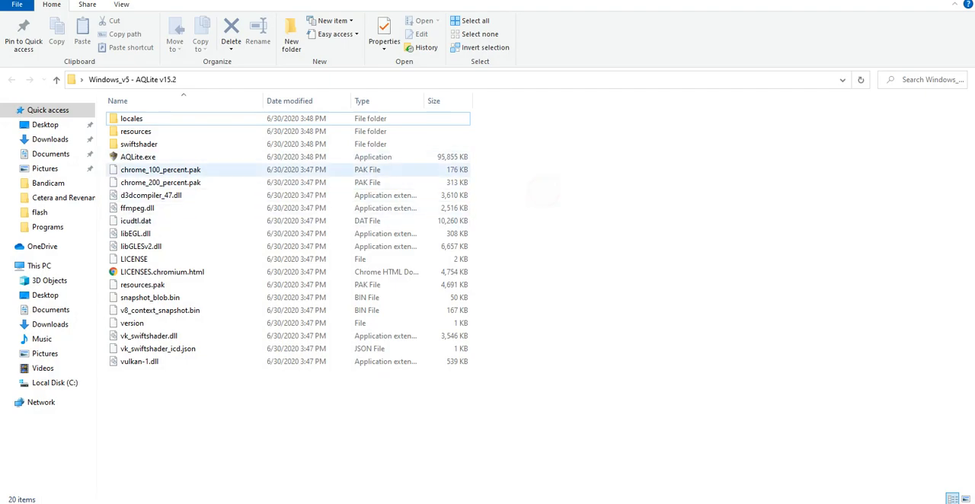
Launch AQLite.exe from the Windows_v5 - AQLite v15.2 folder
click(137, 157)
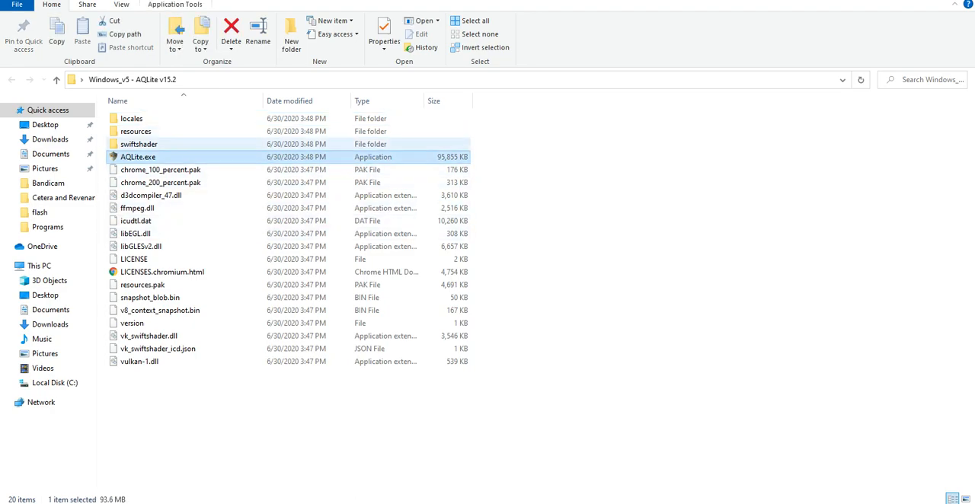
click(137, 156)
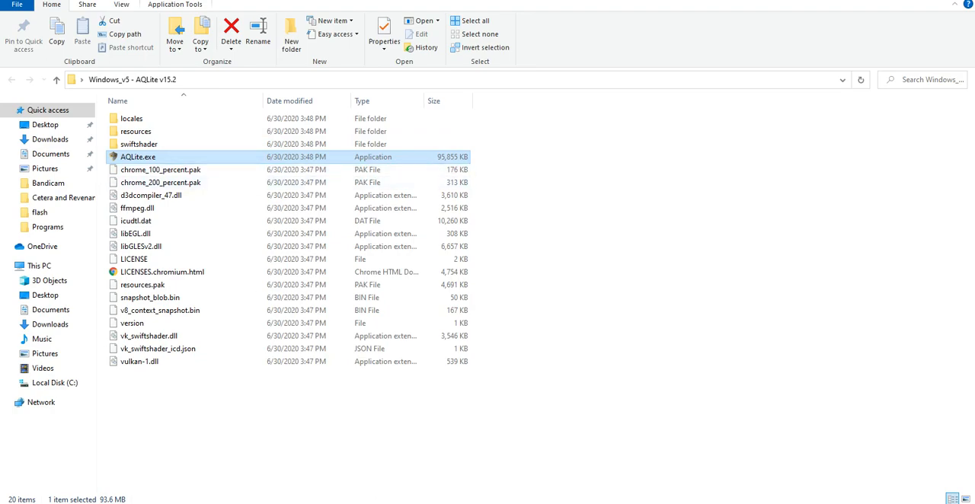
double_click(137, 156)
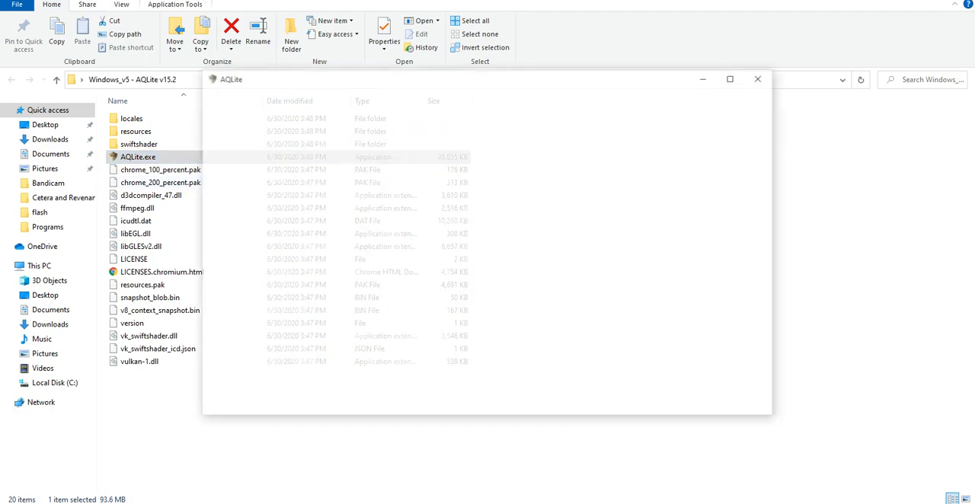
double_click(137, 157)
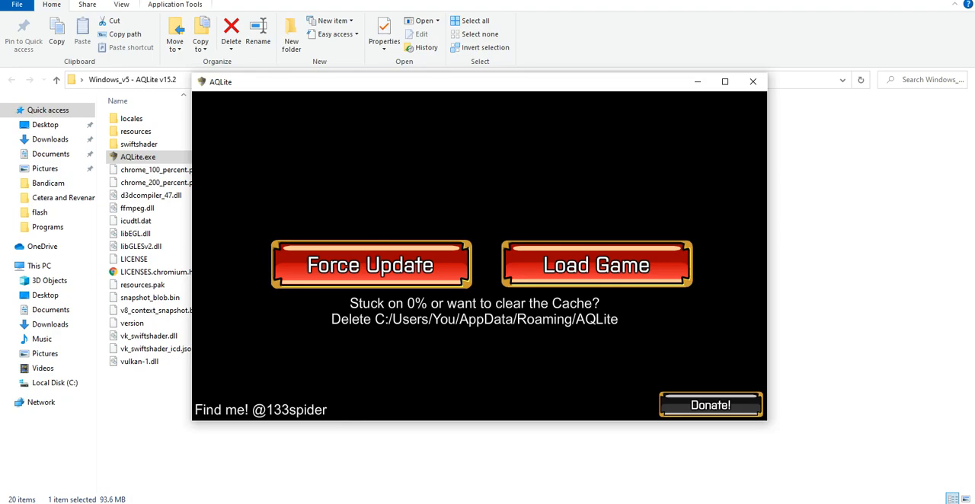
mouse_move(371, 265)
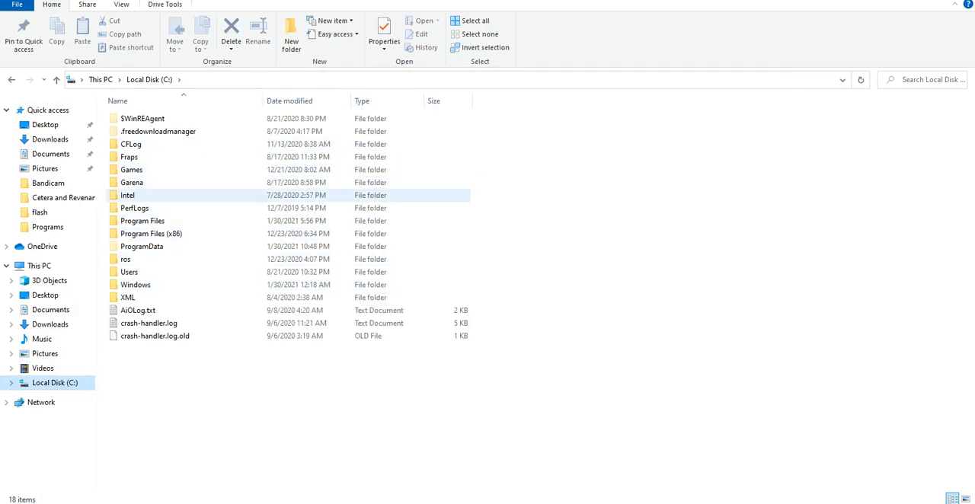
Navigate C: > Users > user > AppData > Roaming
click(141, 247)
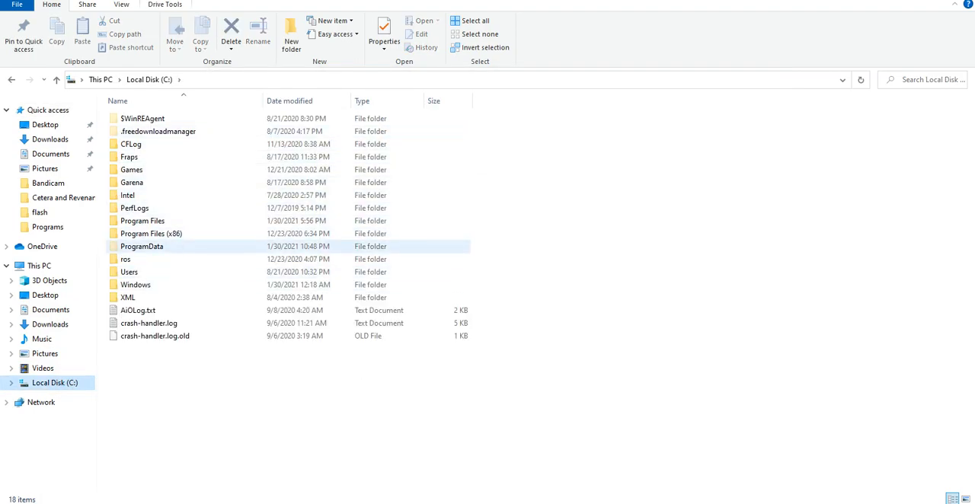
double_click(128, 271)
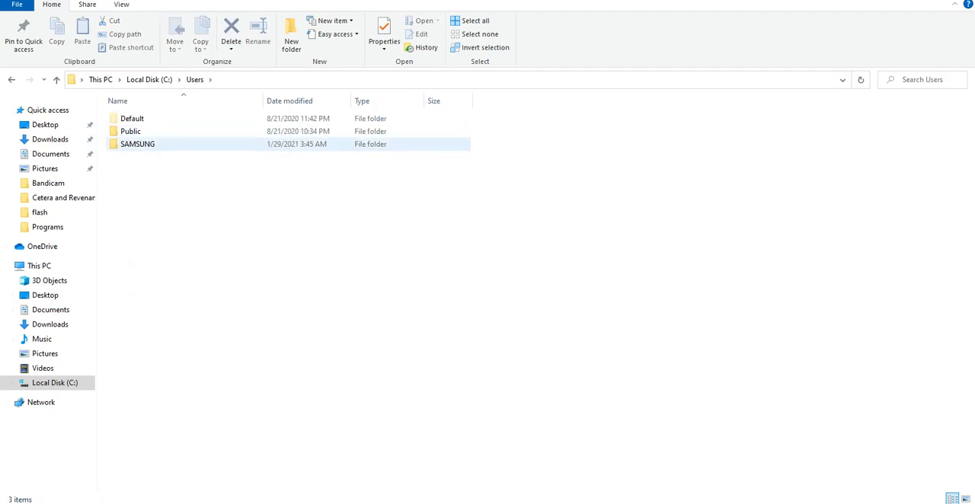
double_click(137, 143)
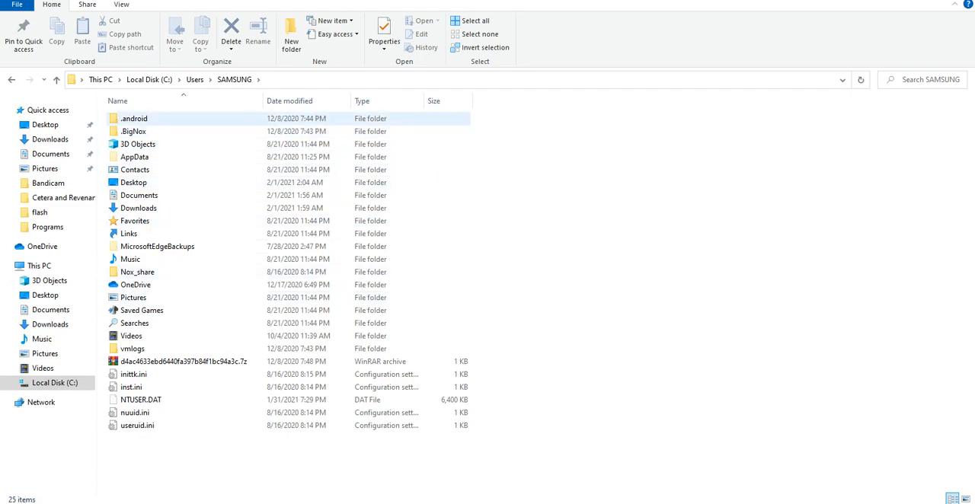
double_click(134, 157)
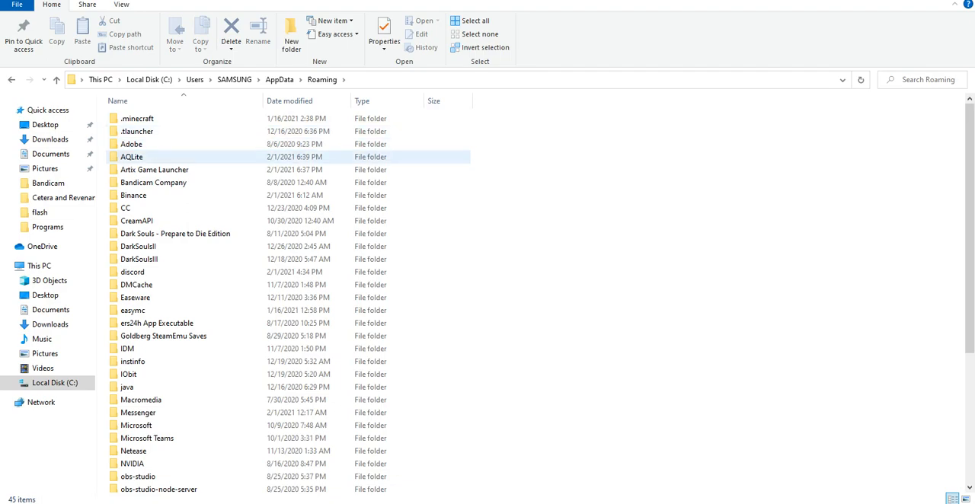
Delete the AQLite cache folder, skipping the files still in use
right_click(131, 157)
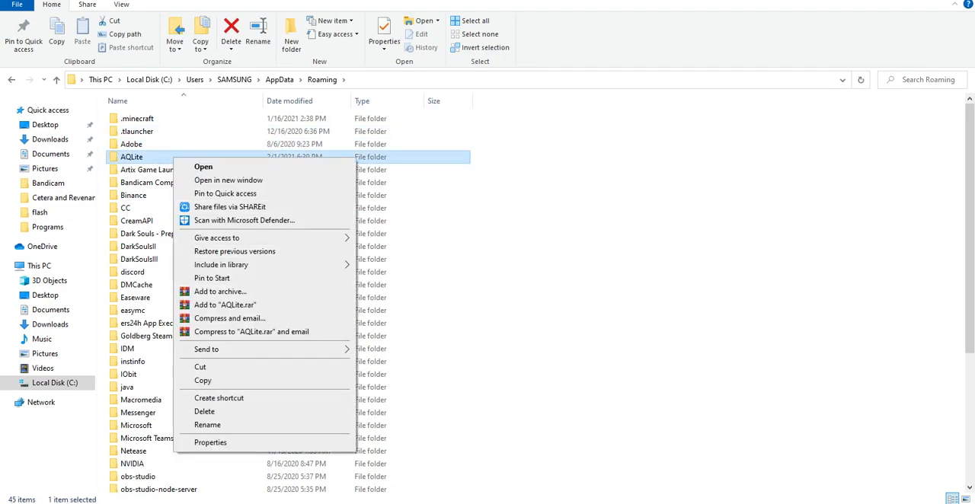
click(204, 411)
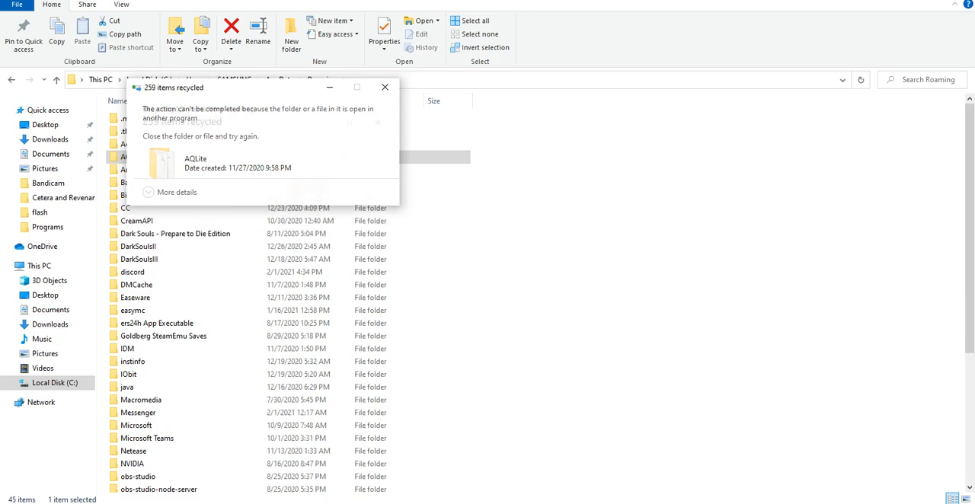
click(384, 87)
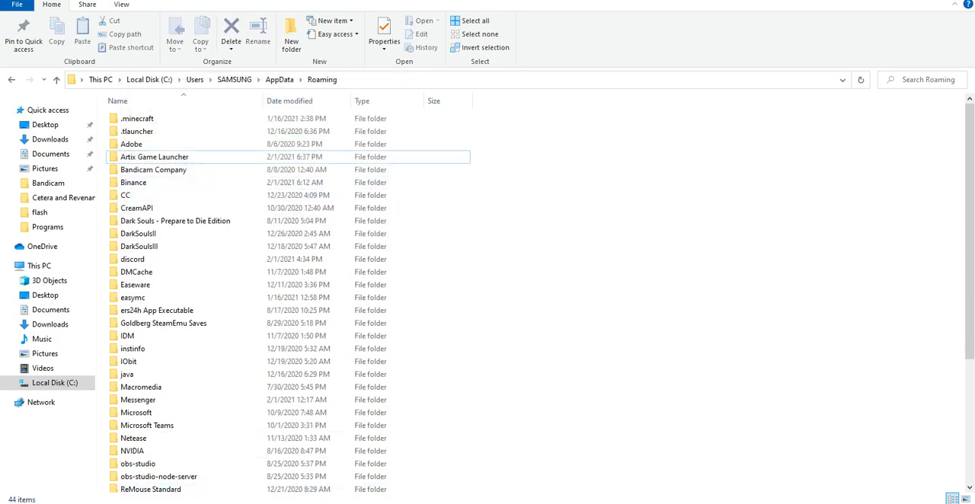
click(45, 125)
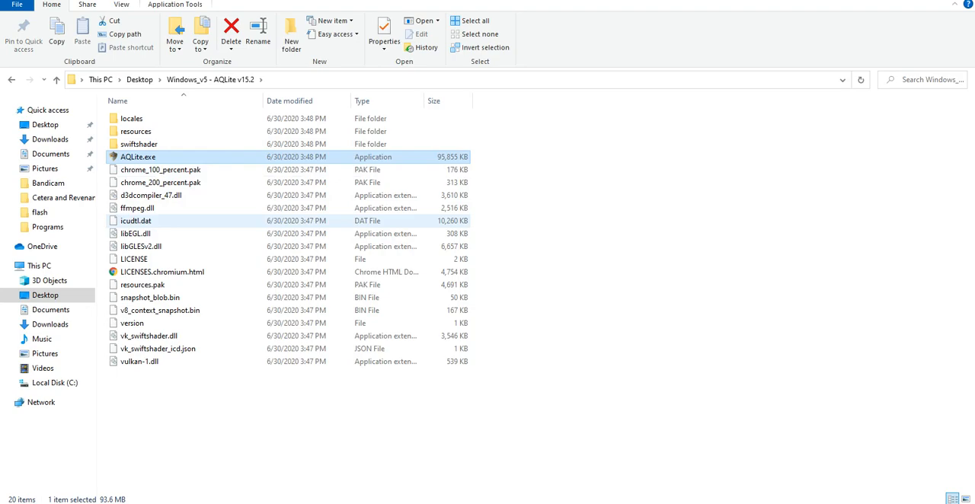
double_click(137, 157)
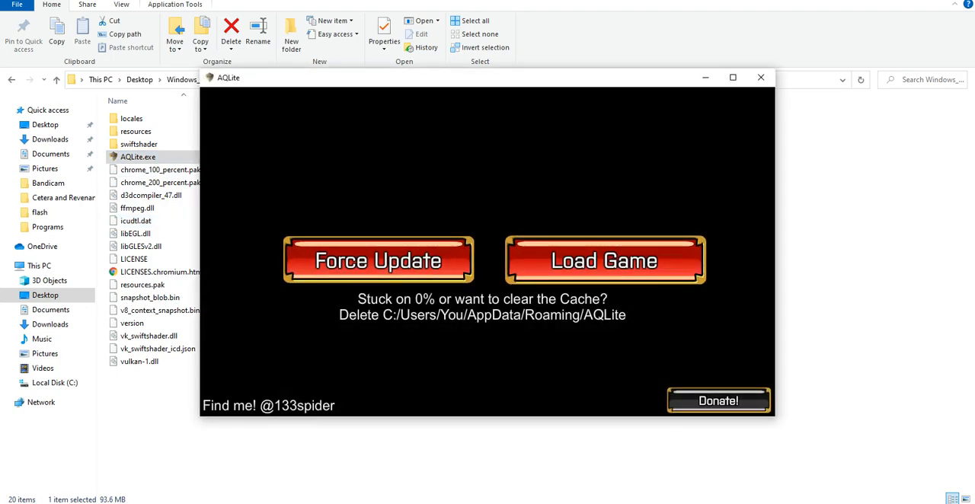
click(604, 259)
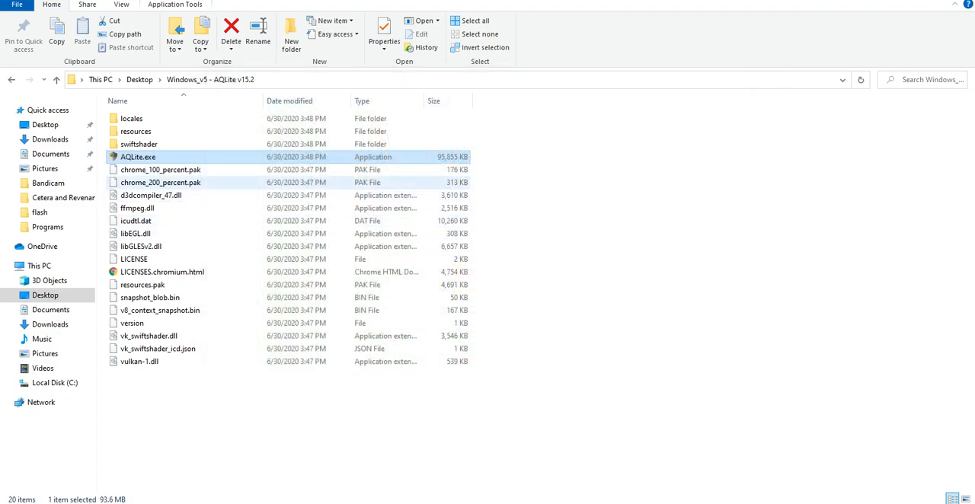
Relaunch AQLite, force update, and save aqlite.swf into resources\app\public\flash
double_click(137, 155)
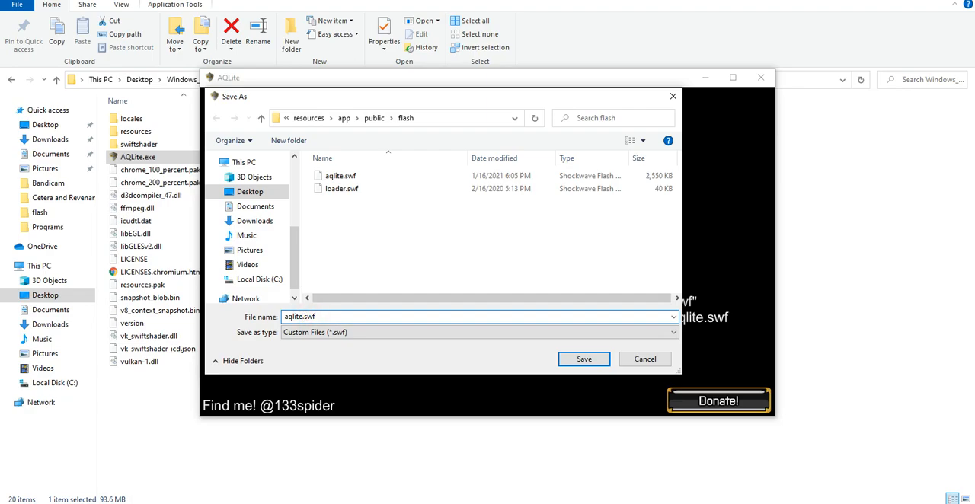
mouse_move(341, 175)
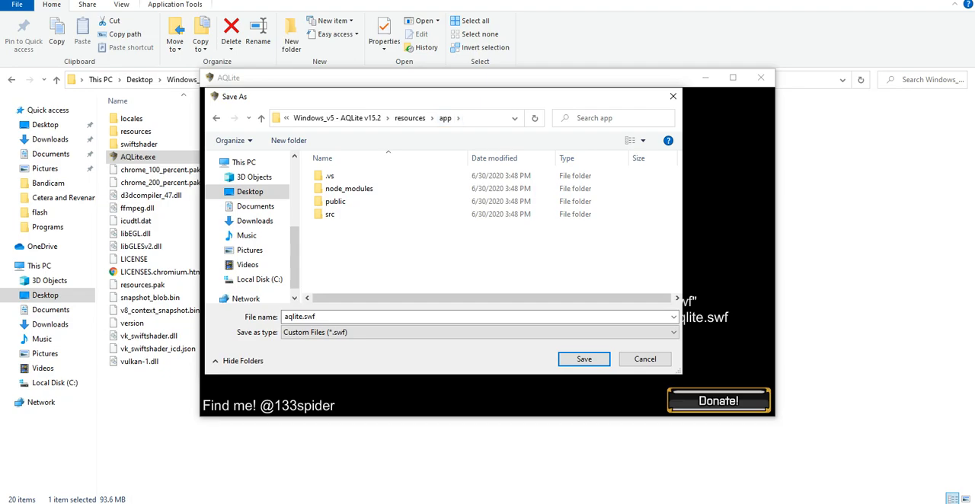
double_click(335, 201)
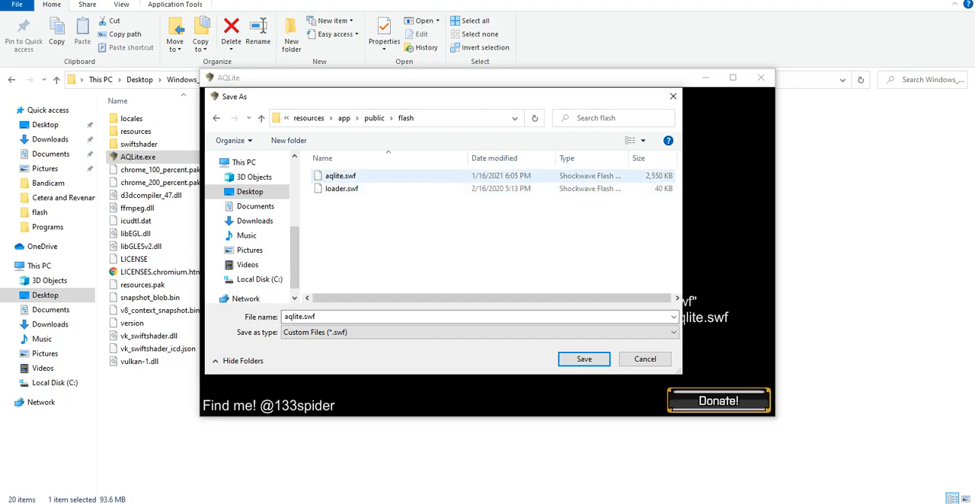
click(341, 175)
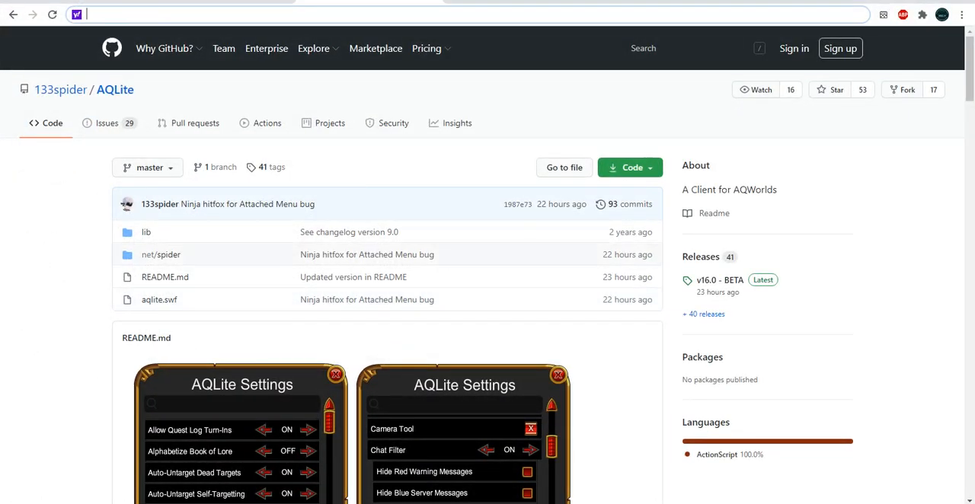
text(https://github.com/133spider/AQLite)
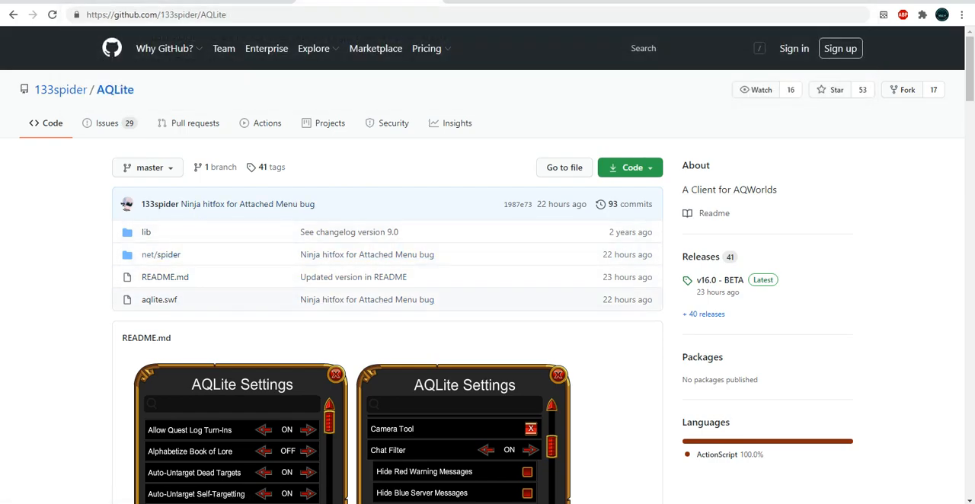
scroll(down, 3)
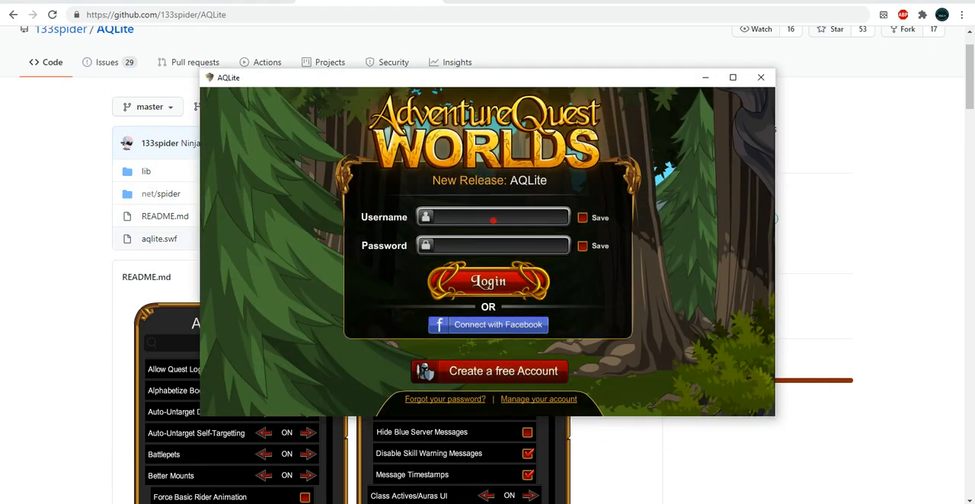
Enter username 'arglax' and password and attempt login, hitting an error
text(arglax)
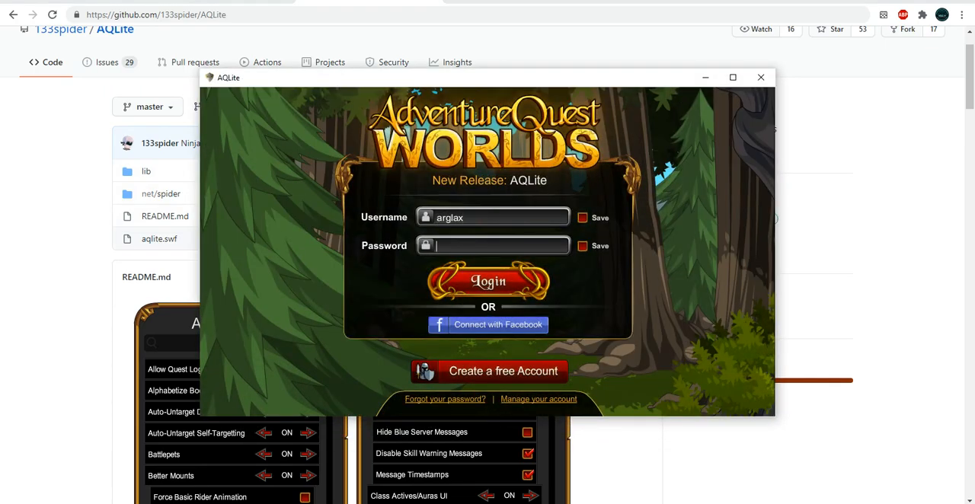
text(***)
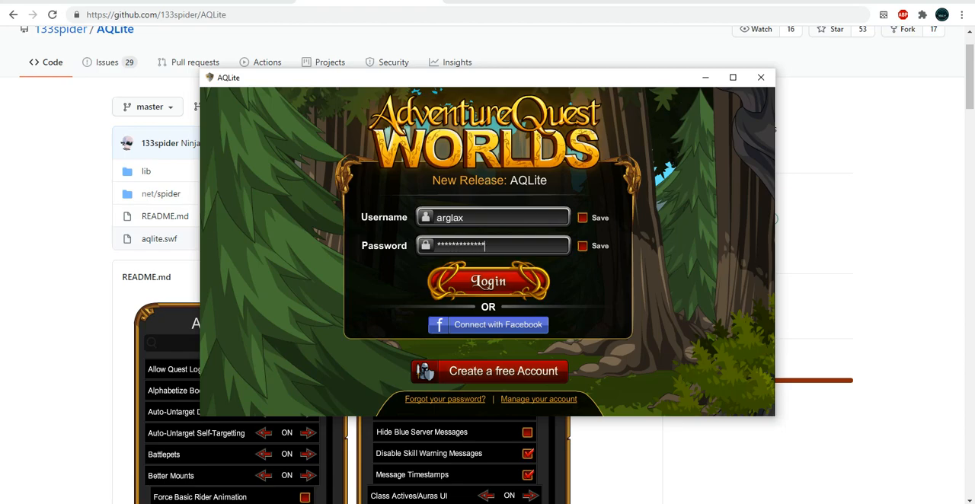
click(488, 281)
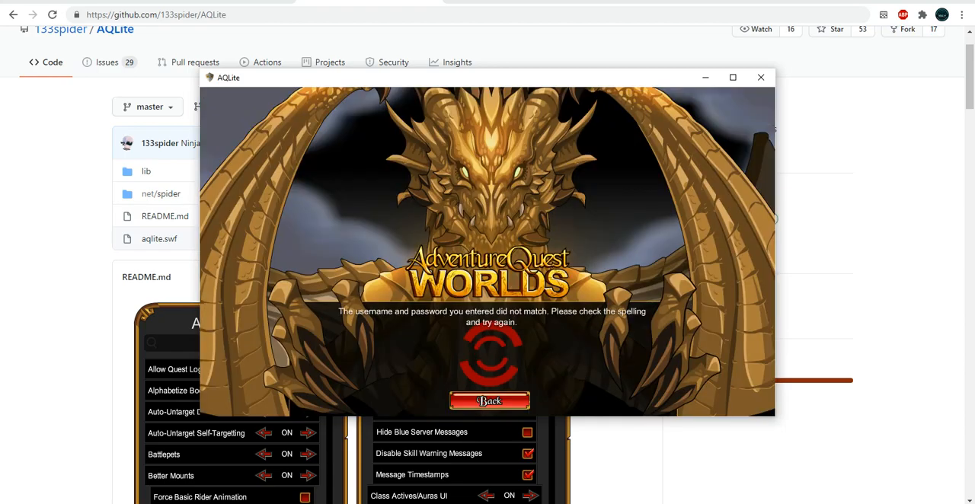
click(489, 401)
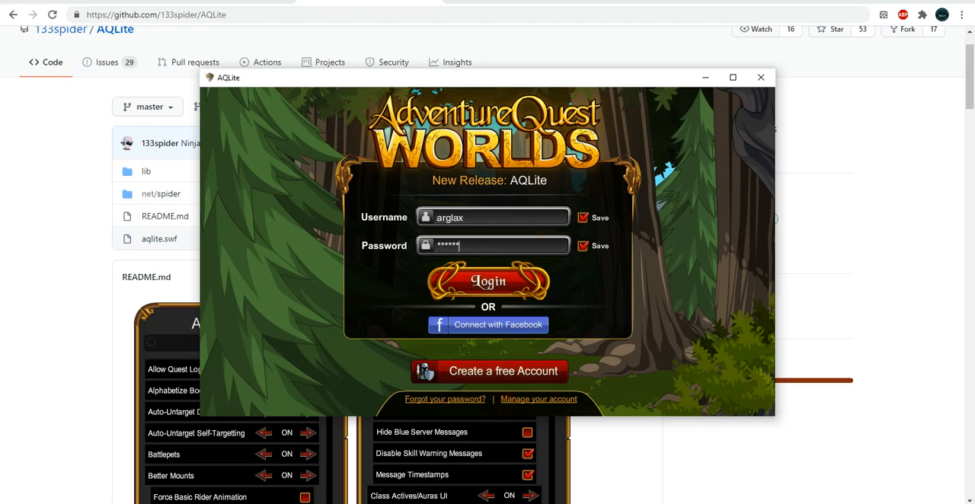
Tick the Save boxes, fix the username typo, and log in to the server list
click(487, 281)
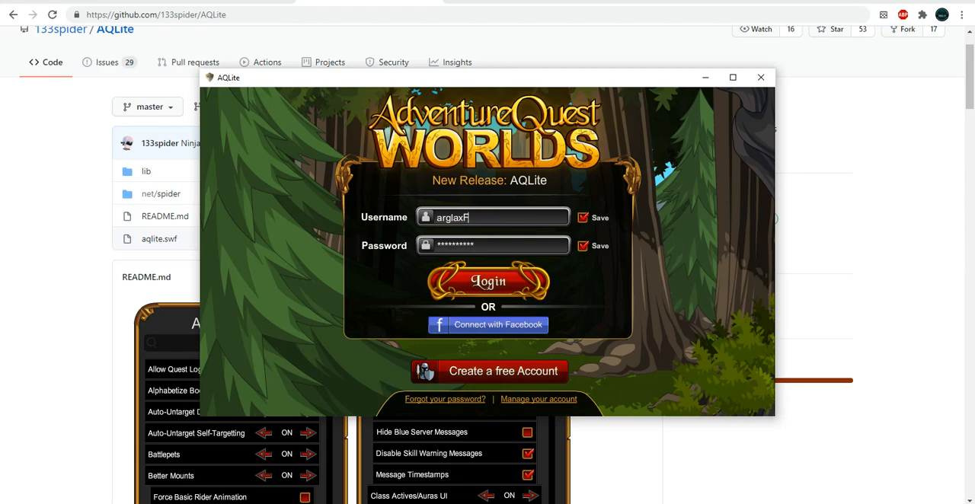
key(backspace)
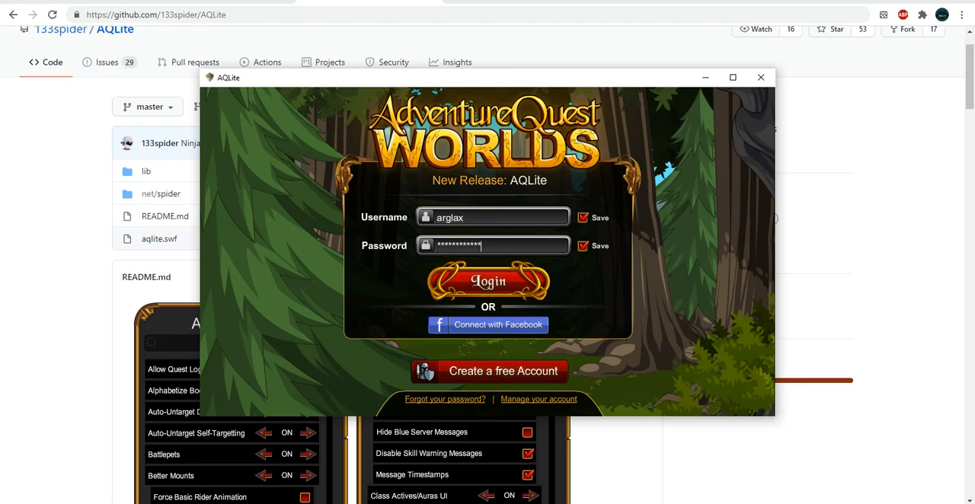
click(487, 280)
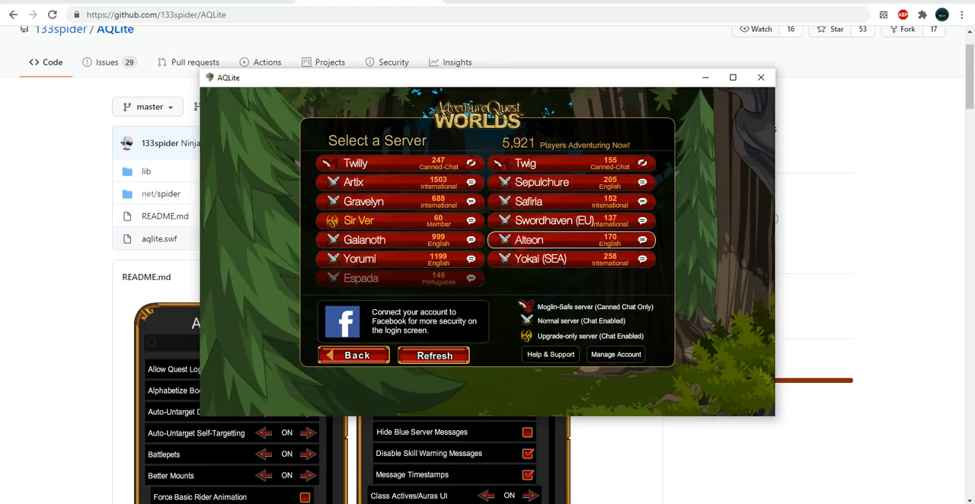